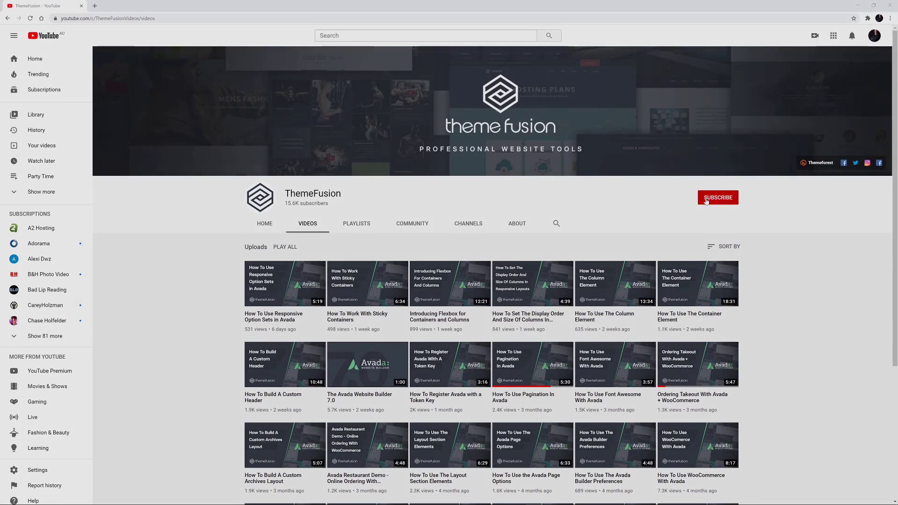
Subscribe to the ThemeFusion channel with notifications set to All.
click(717, 197)
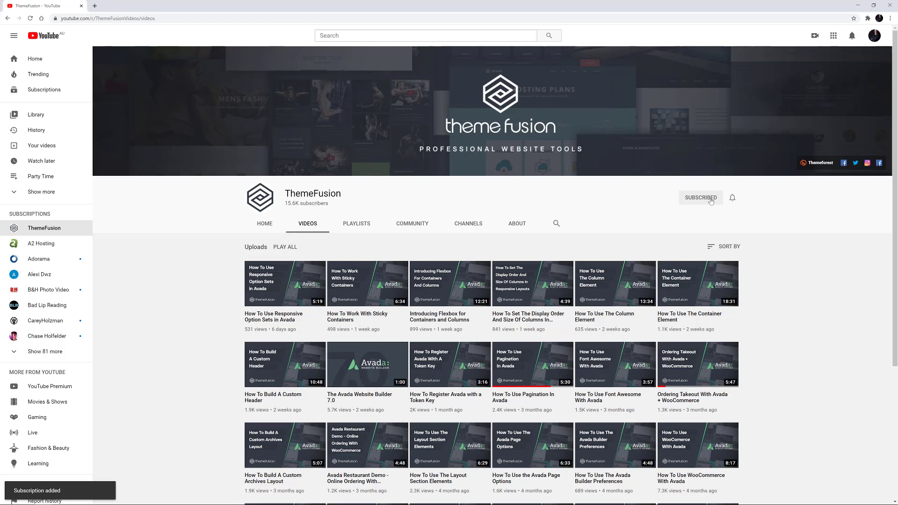
click(731, 197)
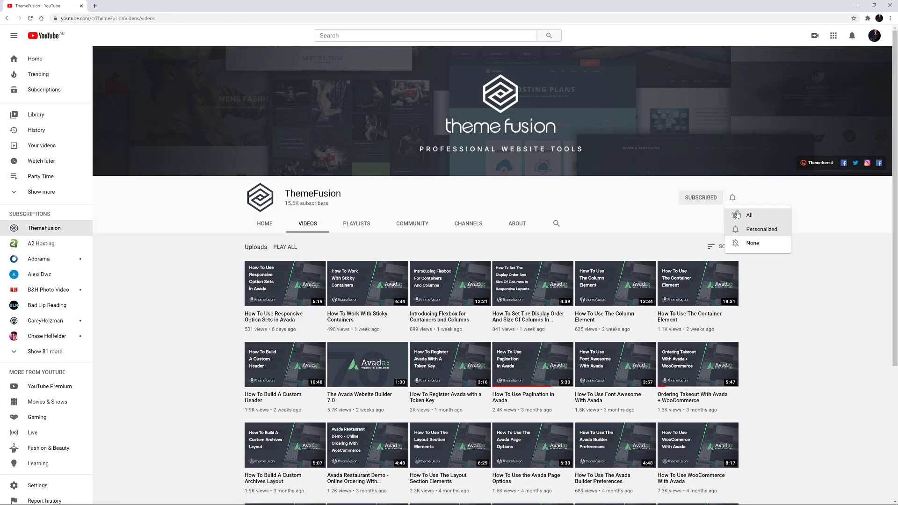
click(749, 215)
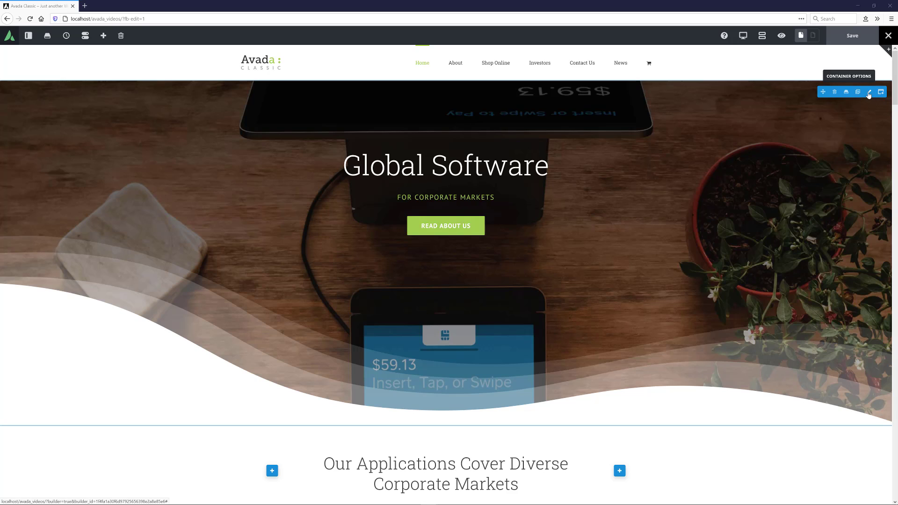
Show the Image background settings of the Avada Classic Hero container.
click(869, 91)
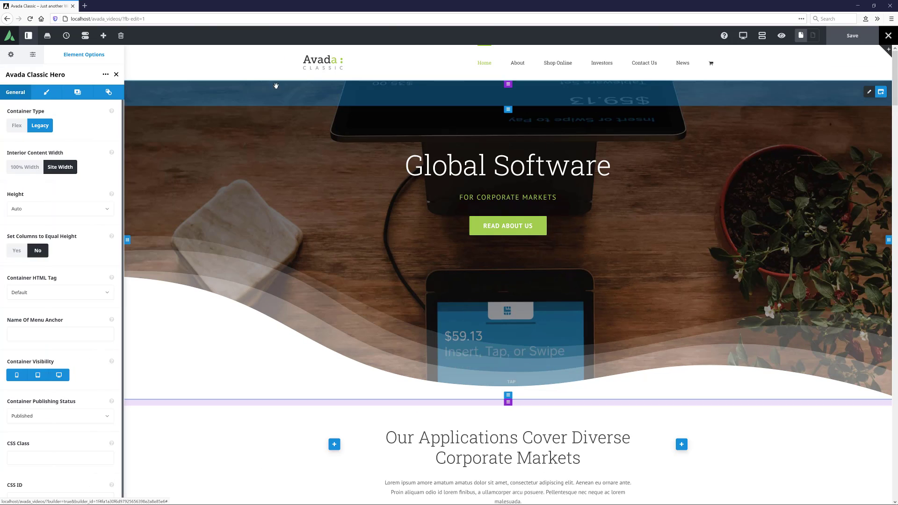
click(75, 93)
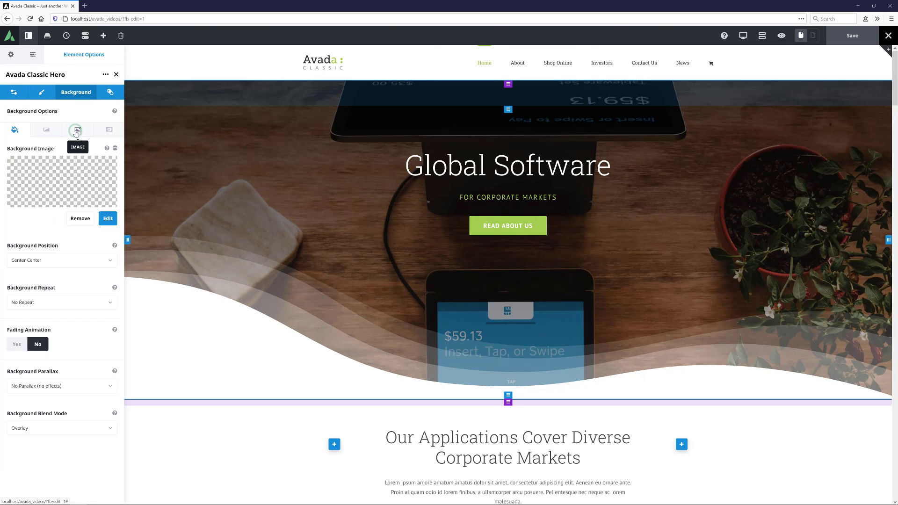
click(77, 129)
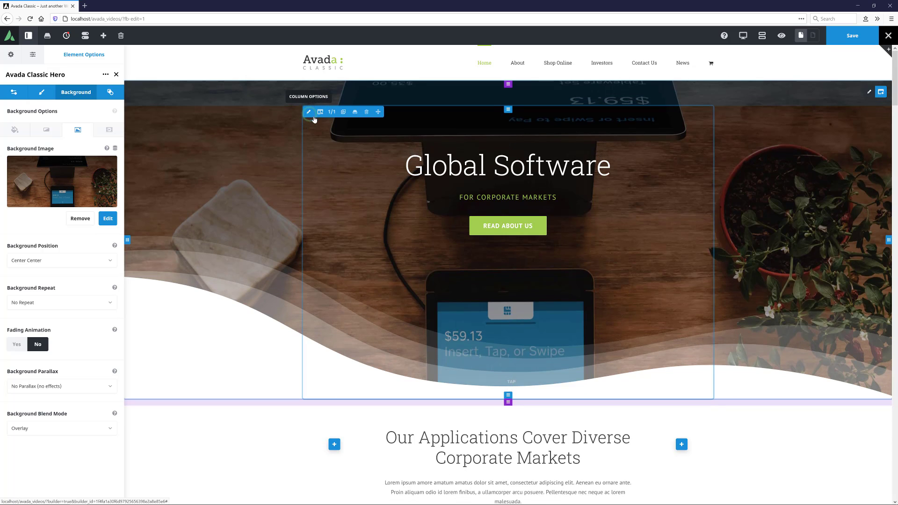
Open the settings of the column inside the hero container.
click(309, 111)
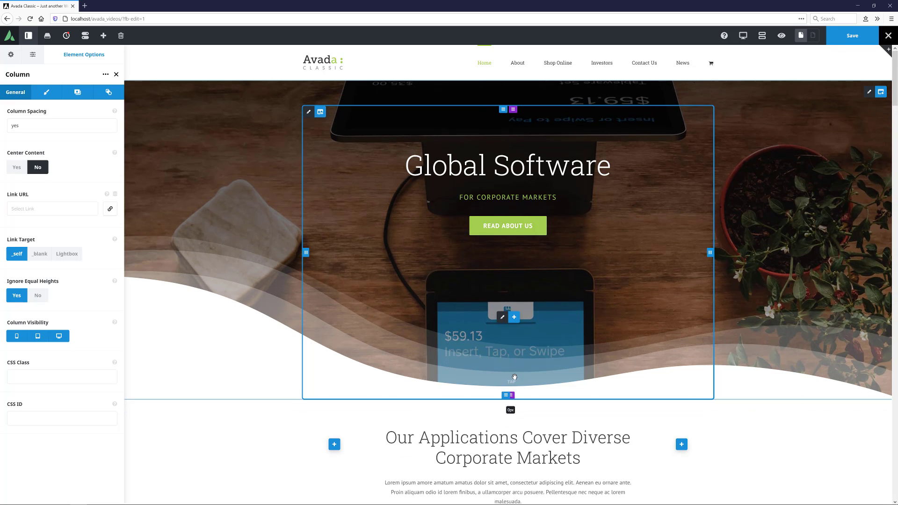
mouse_move(270, 208)
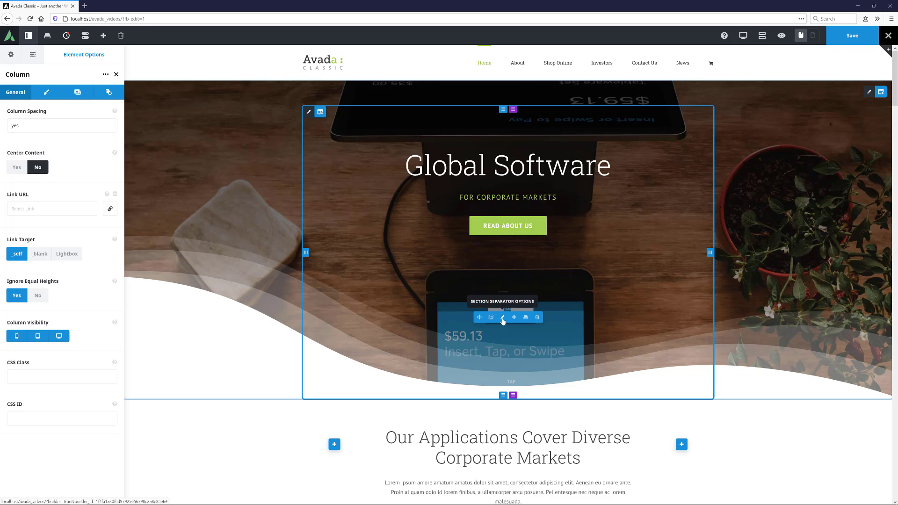
Browse the section separator's Style list and leave it on Waves Opacity.
click(502, 317)
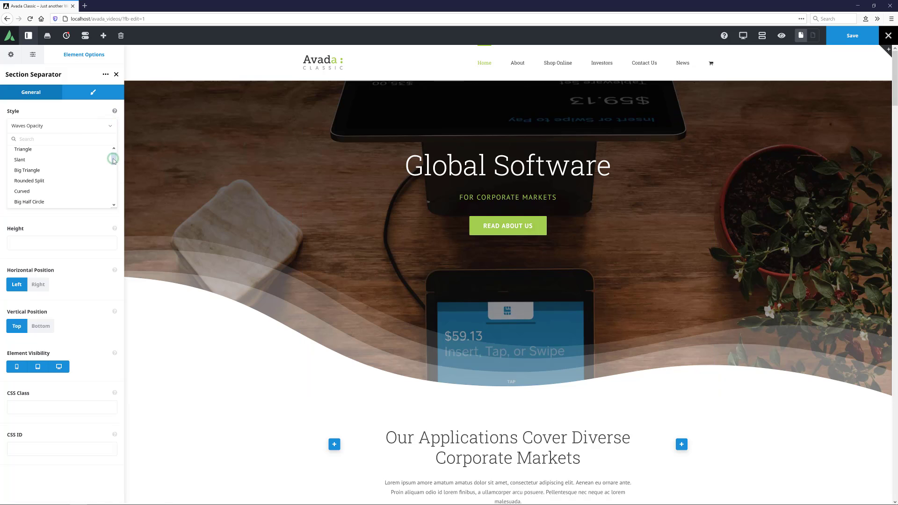
scroll(down, 3)
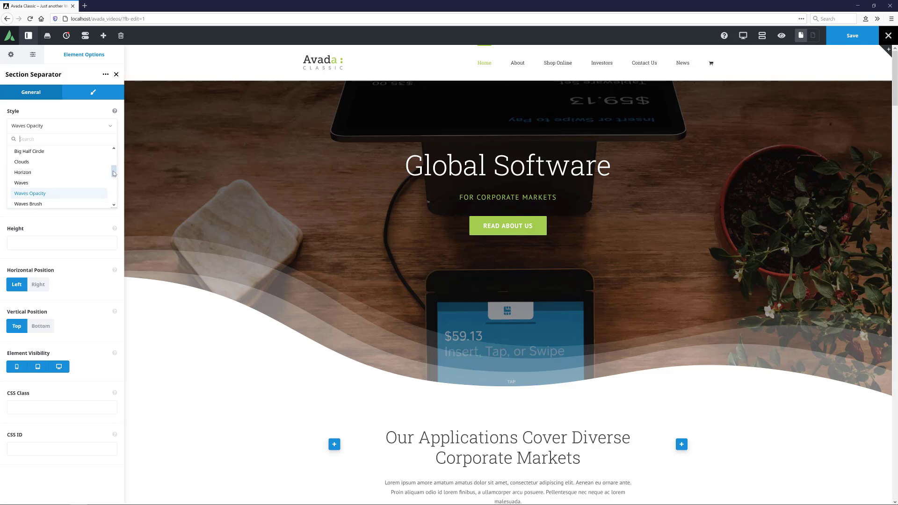
scroll(down, 3)
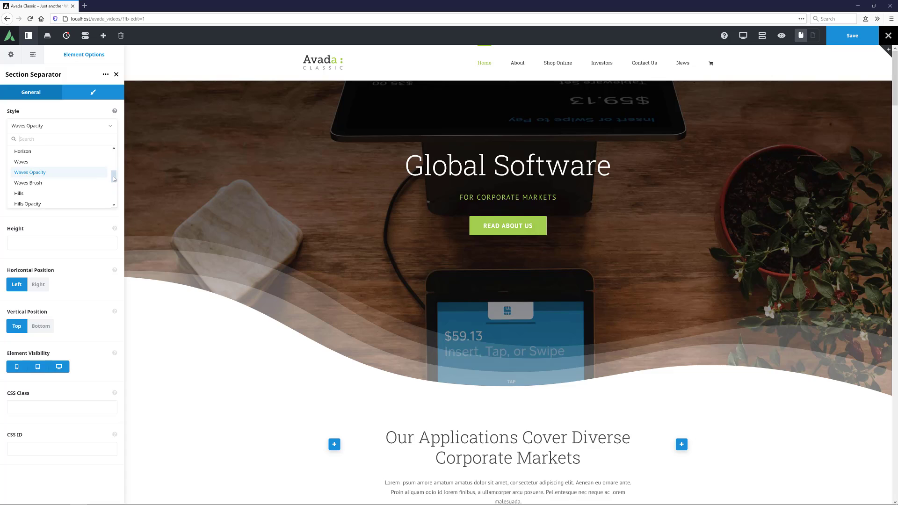
scroll(down, 3)
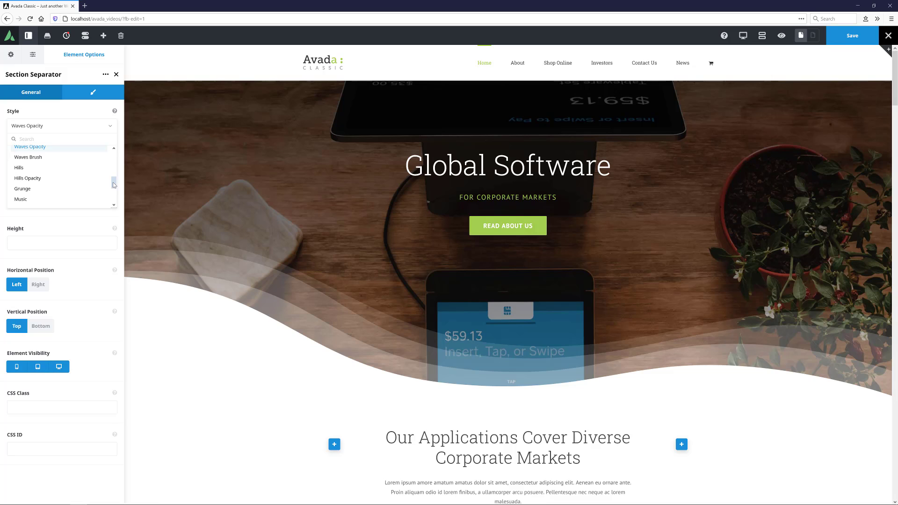
scroll(down, 3)
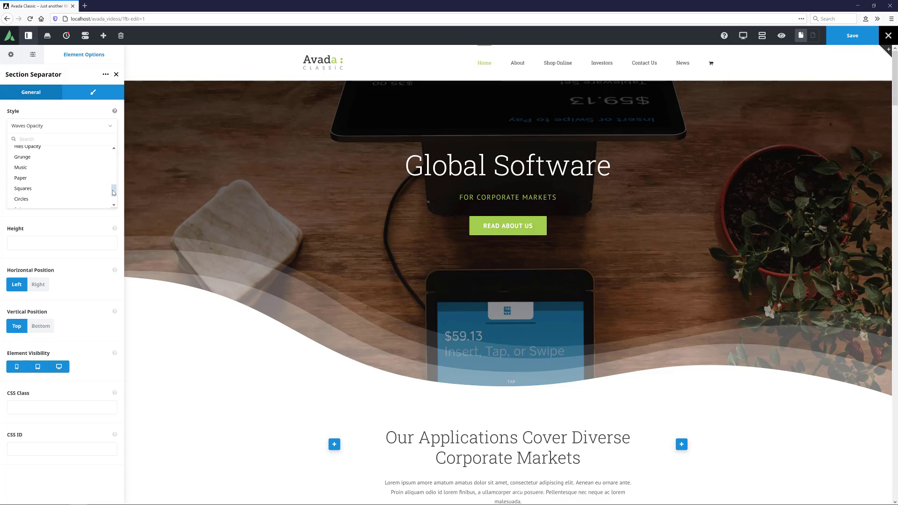
scroll(down, 3)
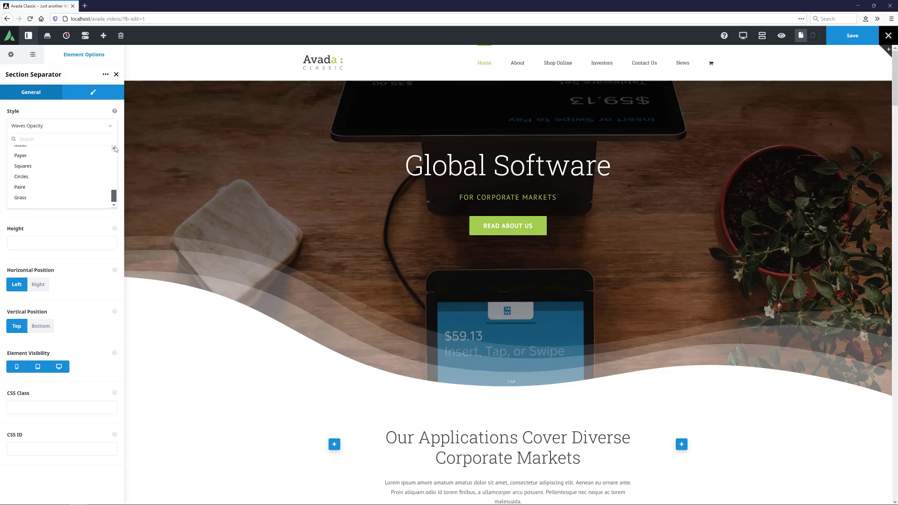
click(111, 126)
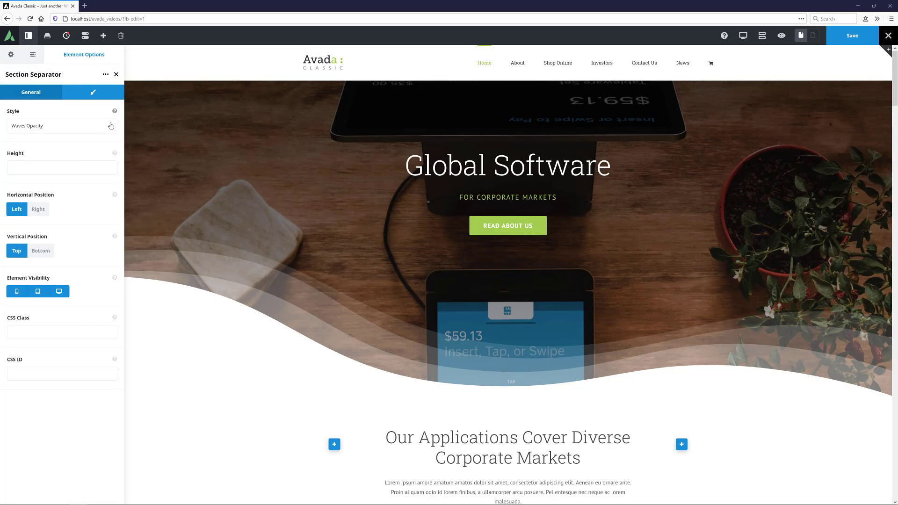
click(61, 167)
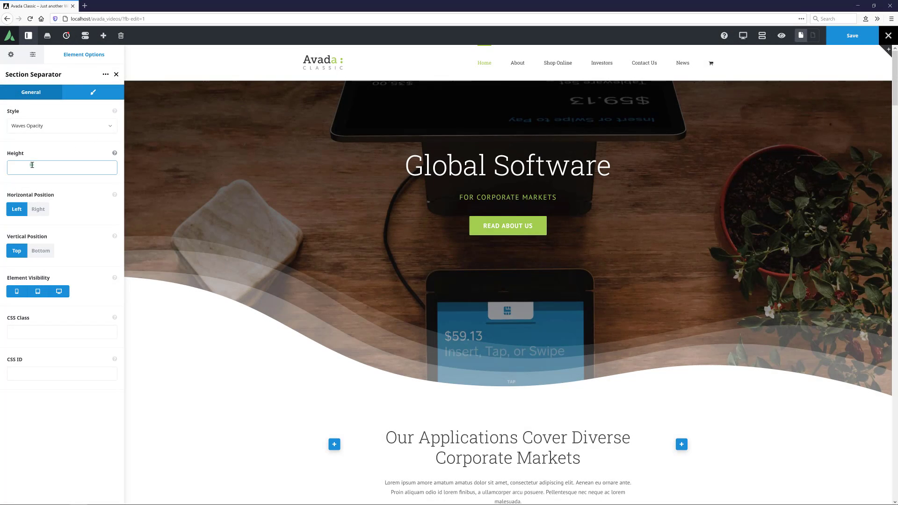
text(250px)
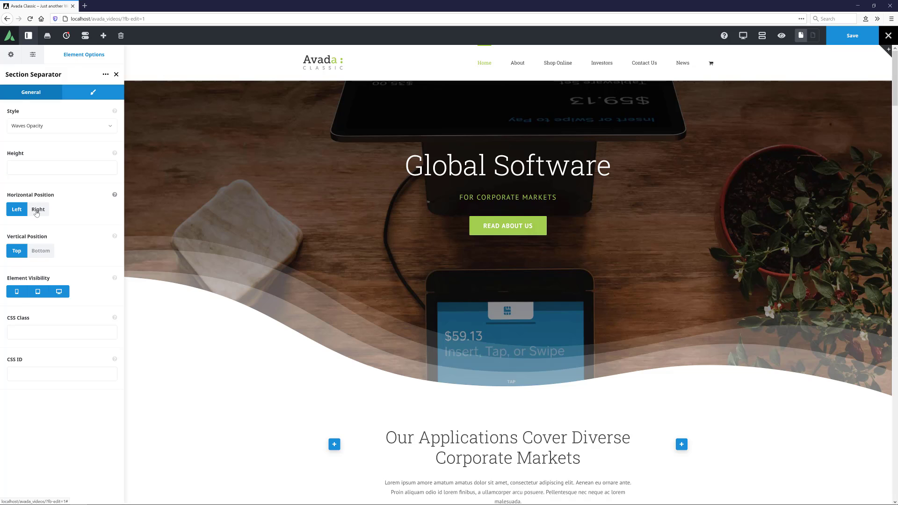
click(37, 209)
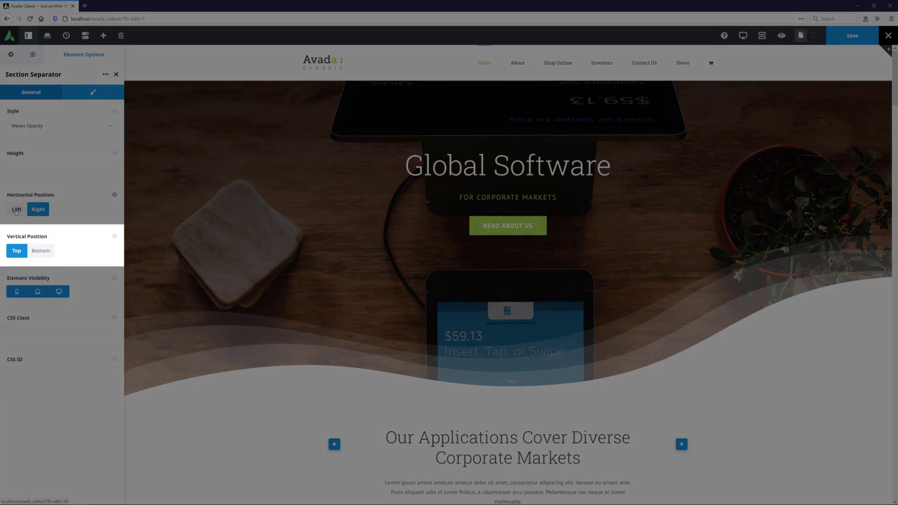
click(16, 209)
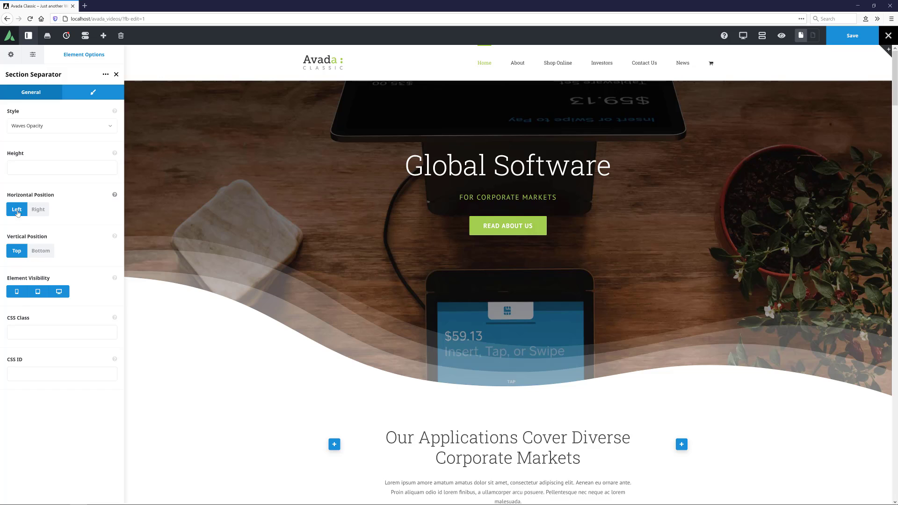
click(40, 251)
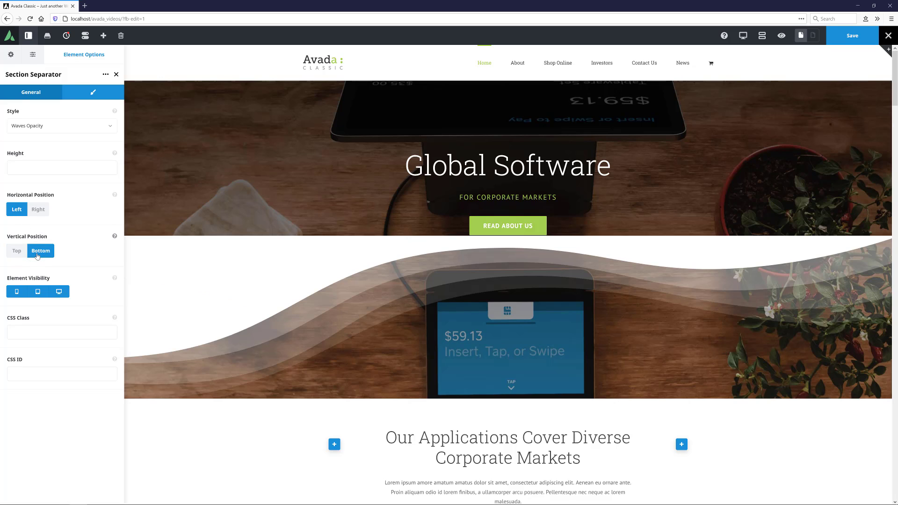
click(16, 250)
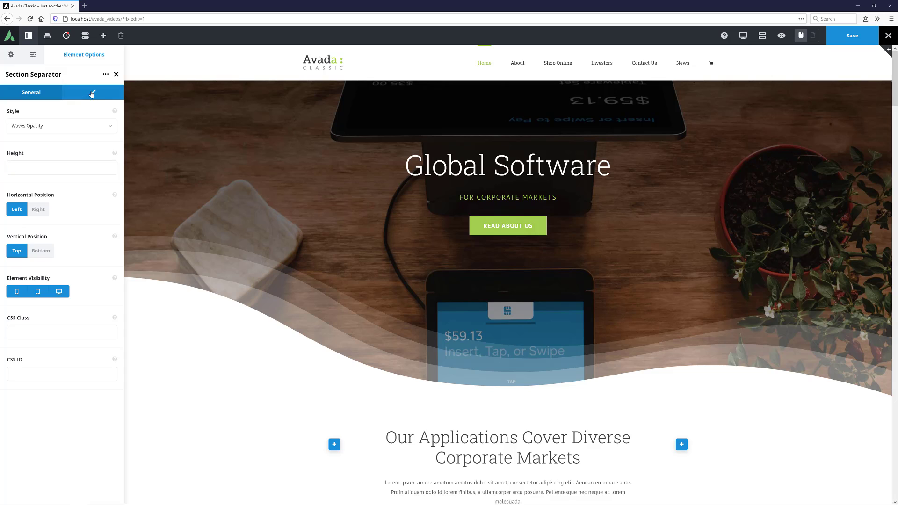
click(93, 93)
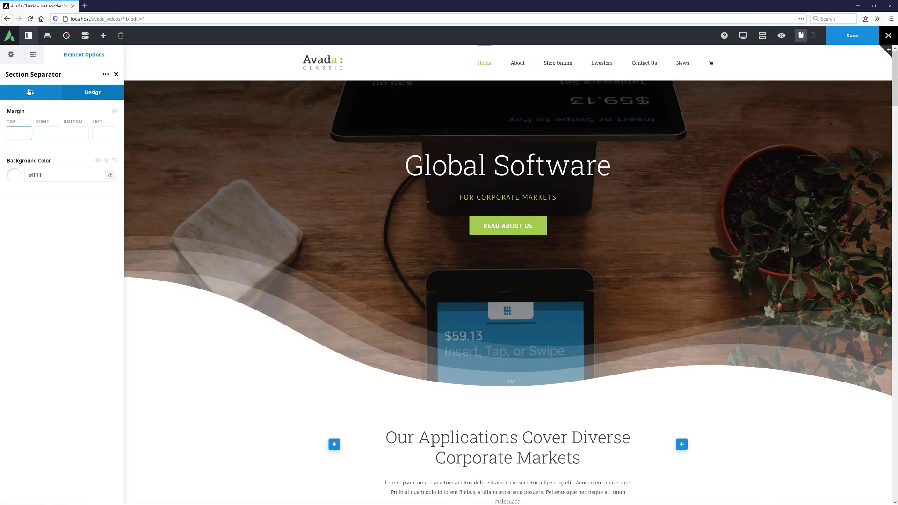
click(31, 92)
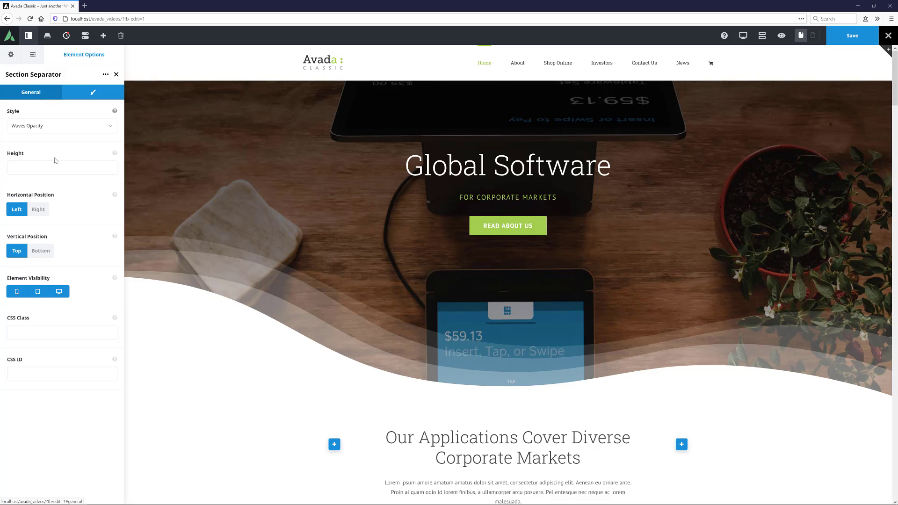
Set the separator style to Triangle, then Grass with Repeat 2.
click(62, 167)
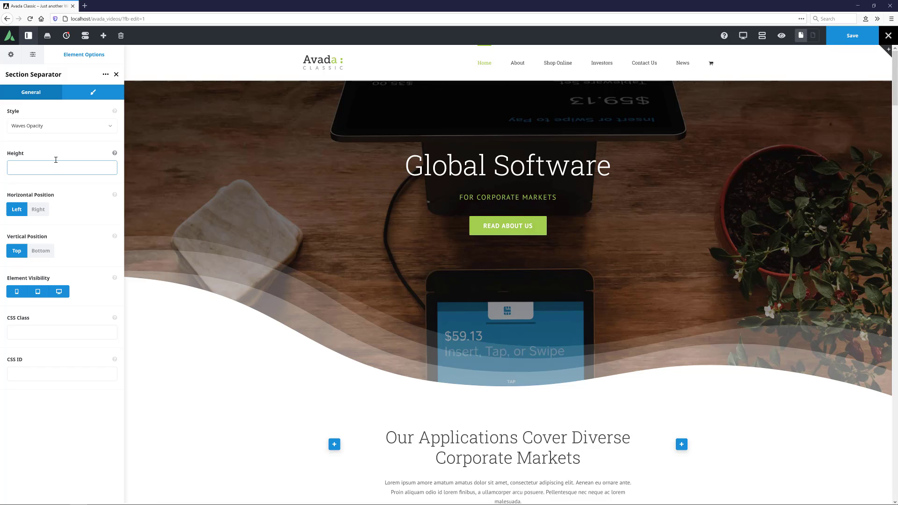
click(62, 125)
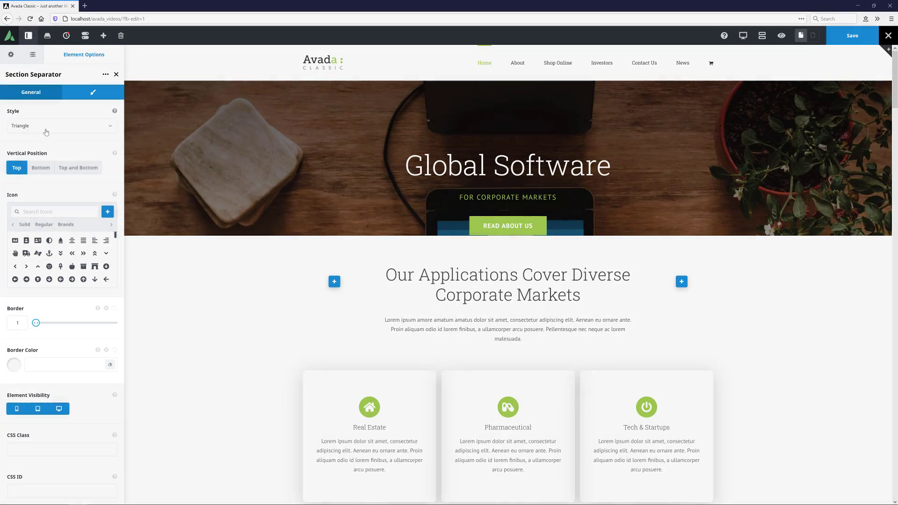
click(60, 125)
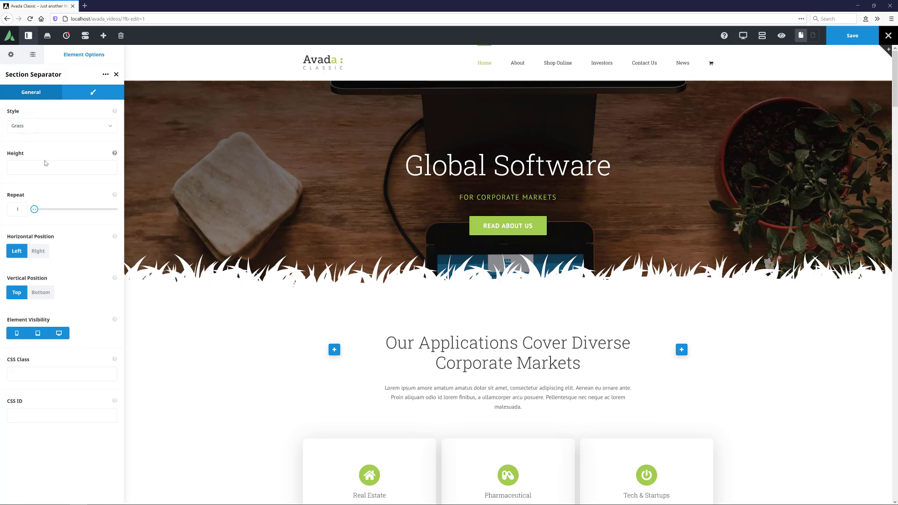
drag(35, 208, 39, 209)
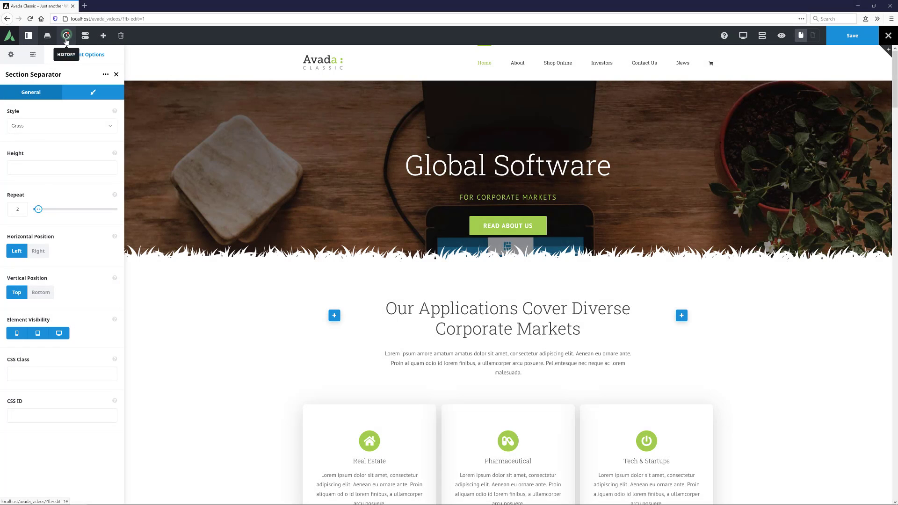
Use History Start to restore the page to its original Waves Opacity separator.
click(65, 35)
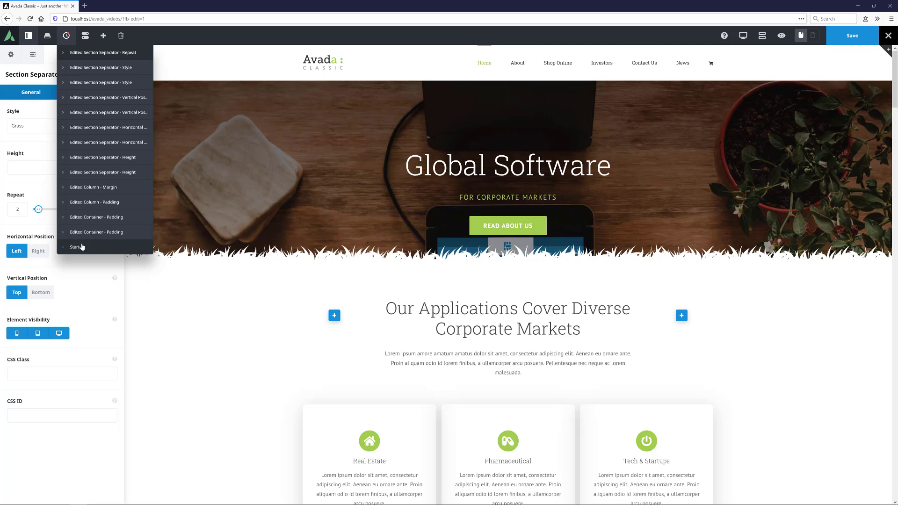
click(106, 97)
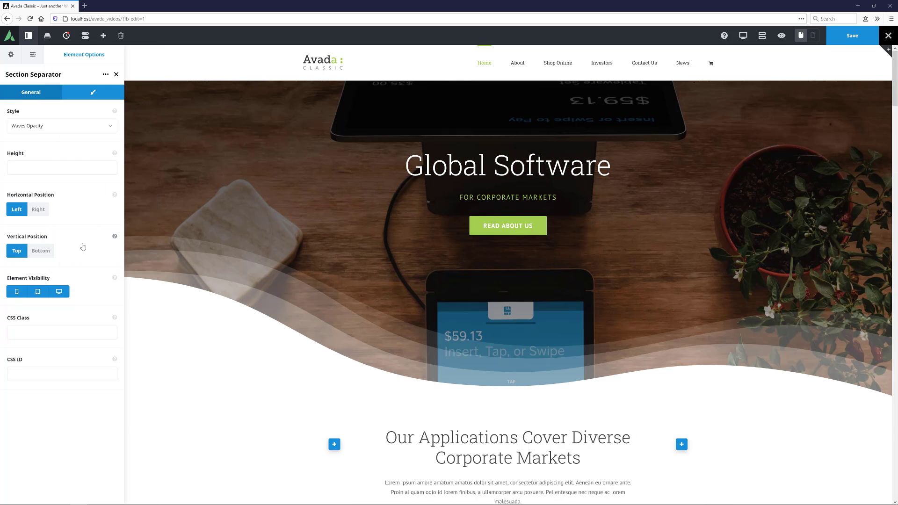
mouse_move(575, 93)
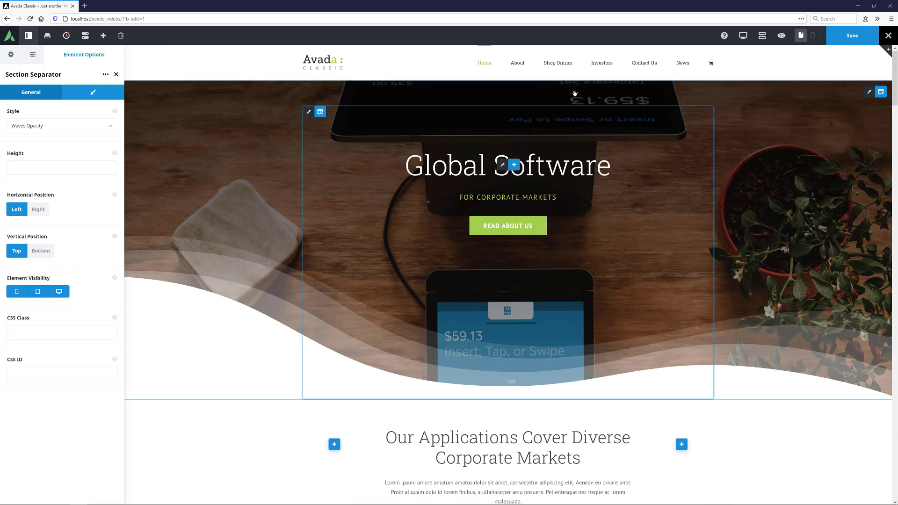